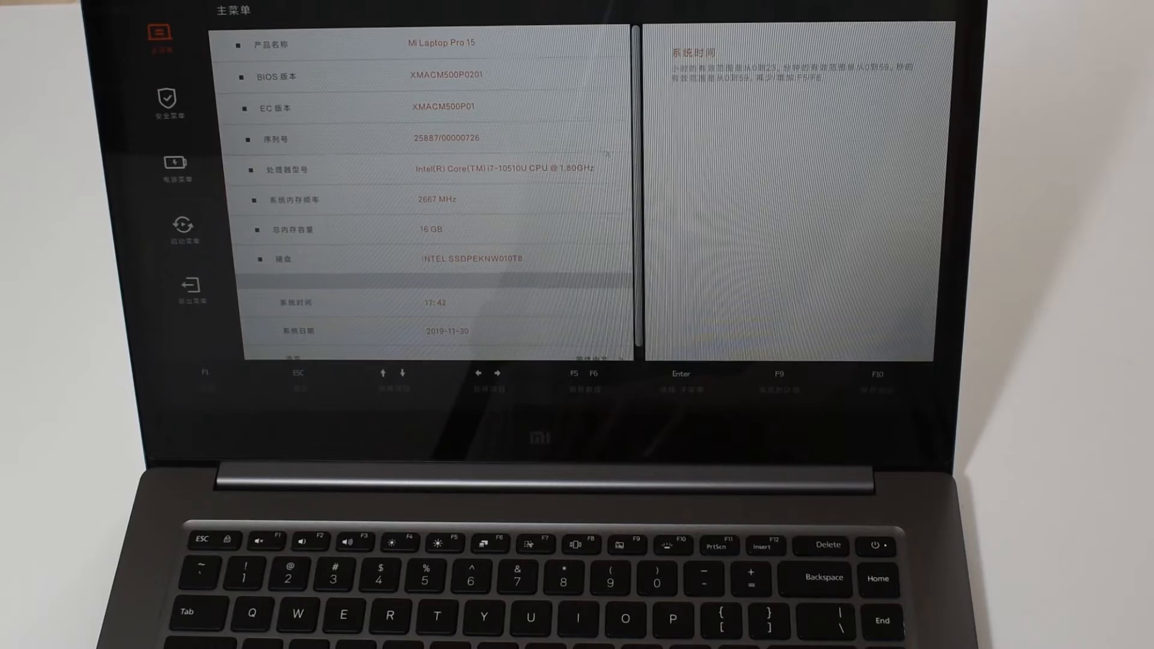
Step: Scroll the Main menu down to the Language option to set it to English
{"action": "scroll", "scroll_direction": "down", "scroll_amount": 3}
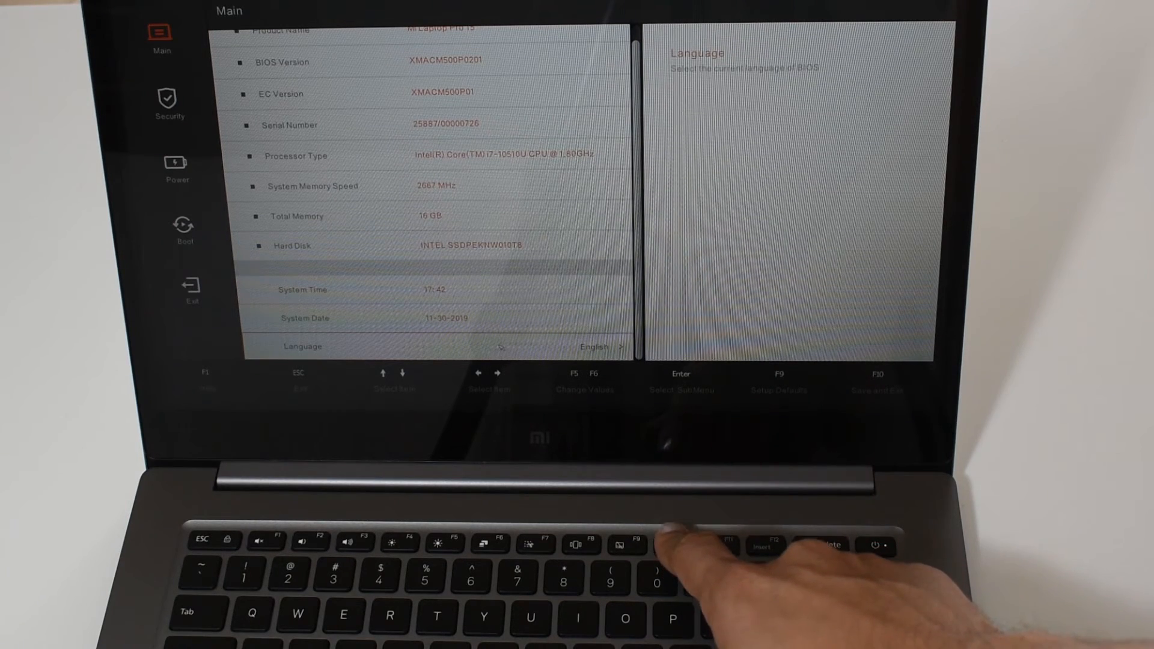
Step: Bring up the Exit Saving Changes dialog with F10
{"action": "key", "text": "F10"}
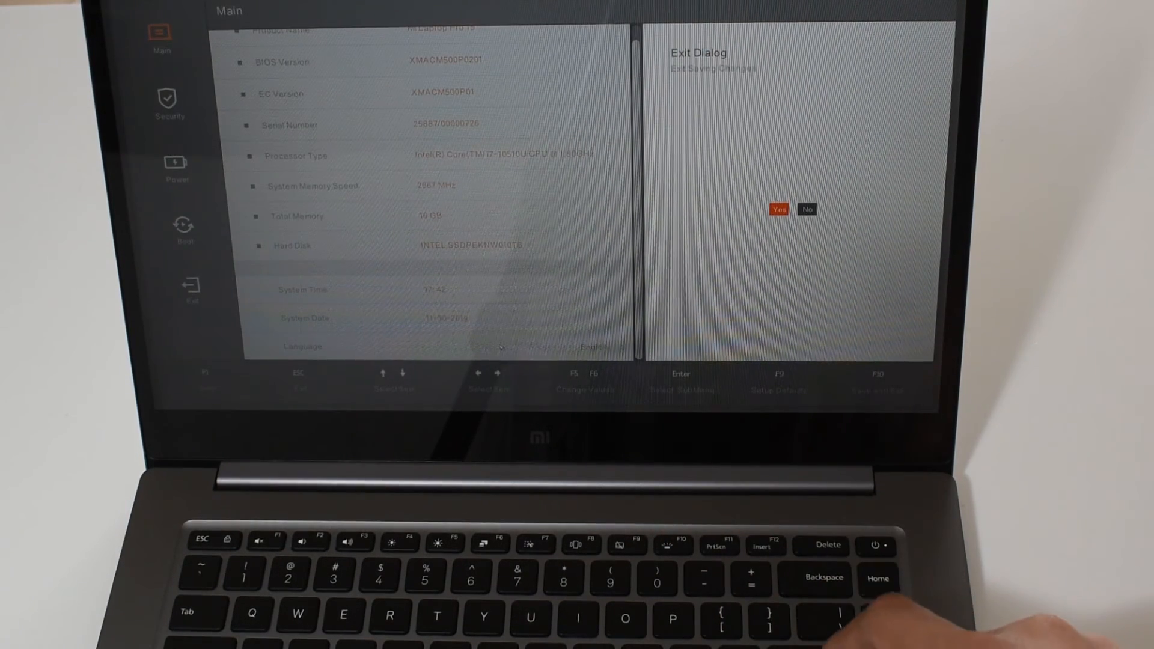